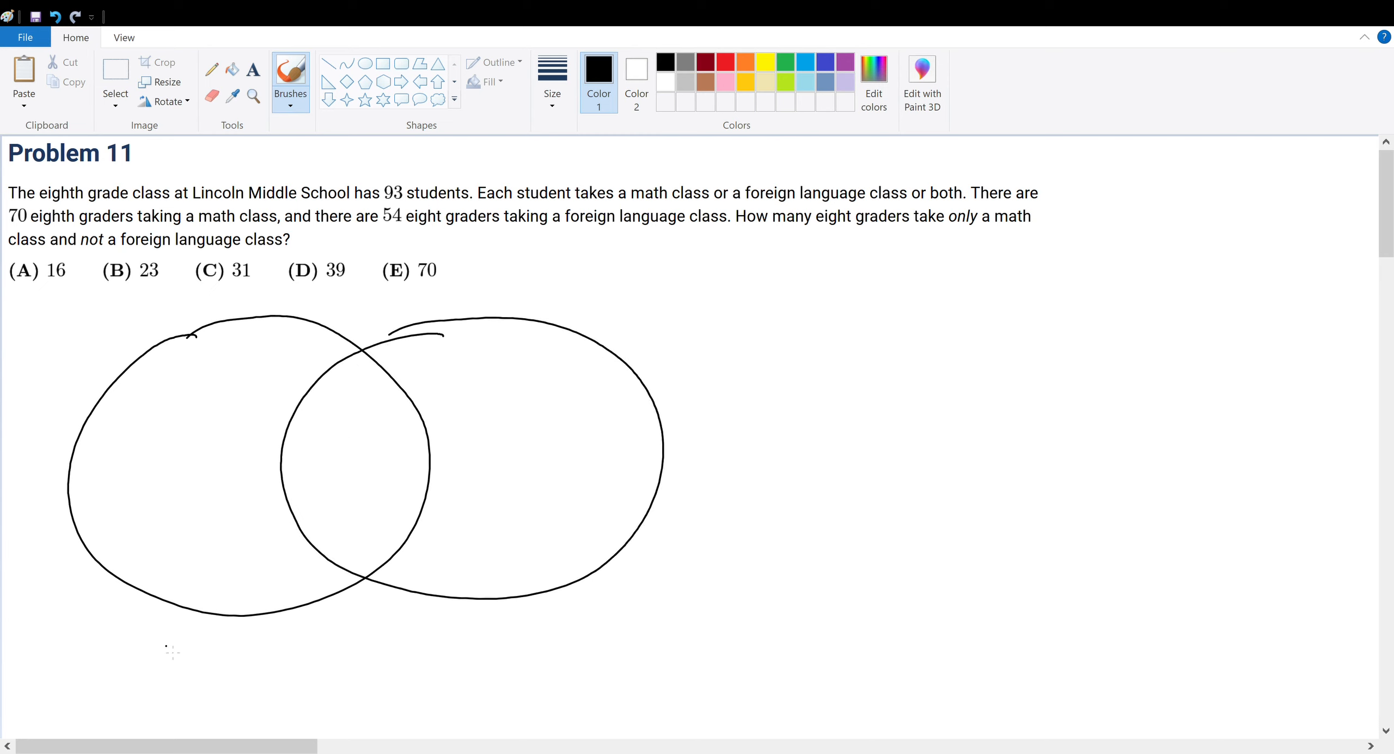
Step: Handwrite 'Math' and 'Lan' under the circles, mark x in the math-only region and y in the overlap
left_click_drag(169, 635, 262, 617)
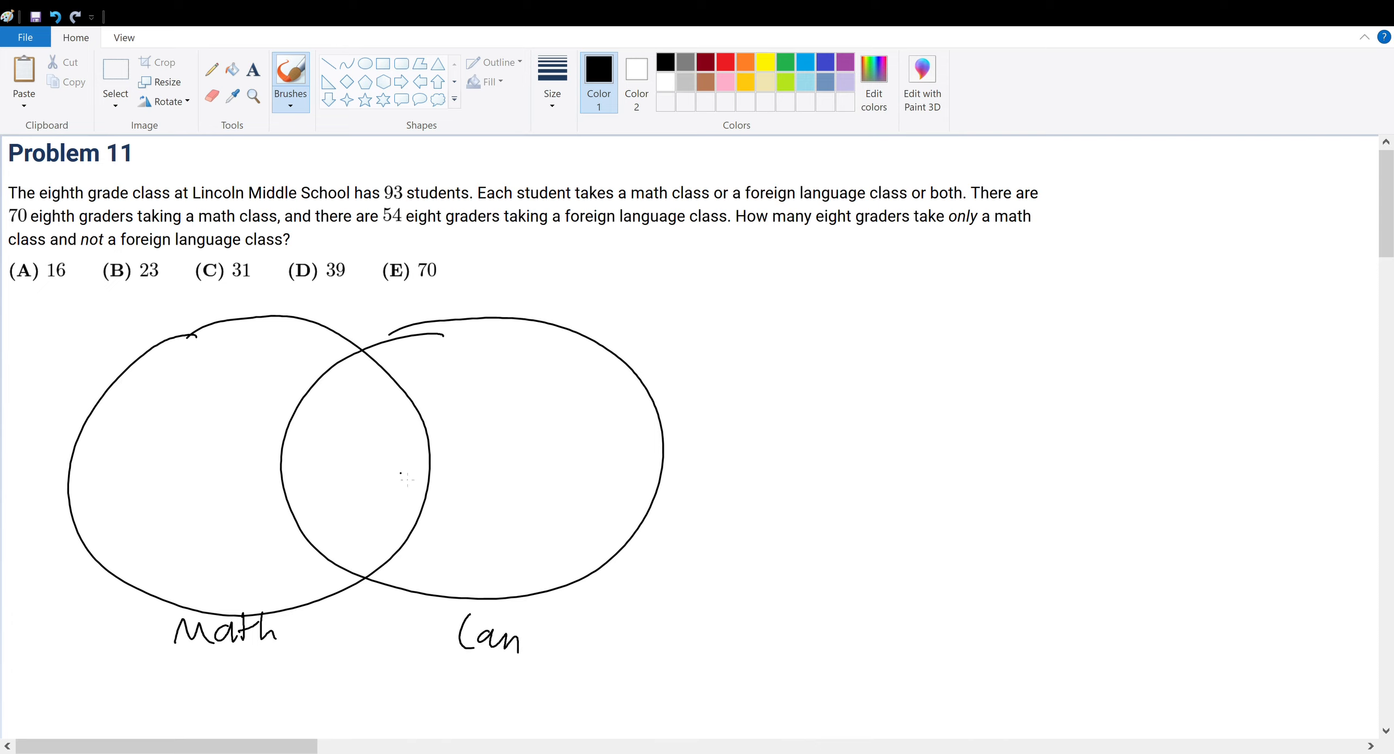
left_click_drag(186, 448, 200, 485)
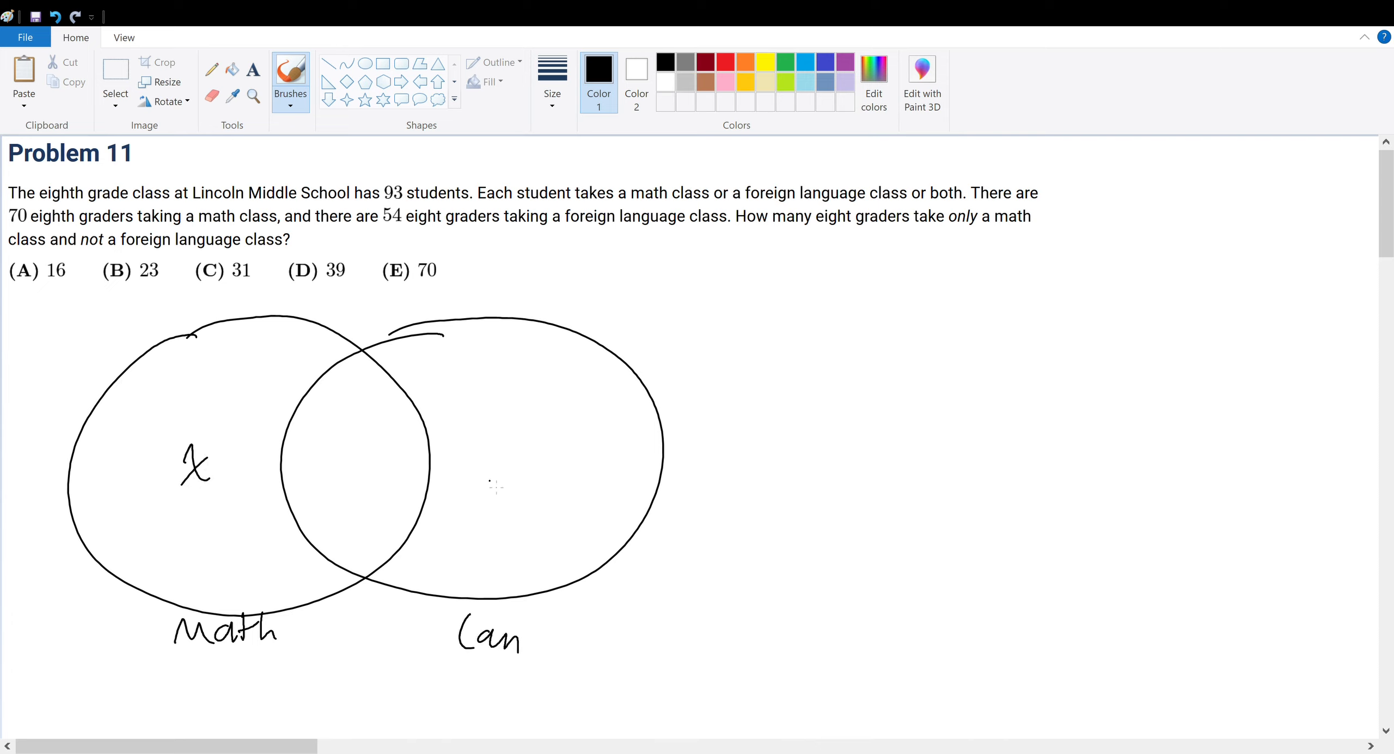
left_click_drag(506, 444, 520, 476)
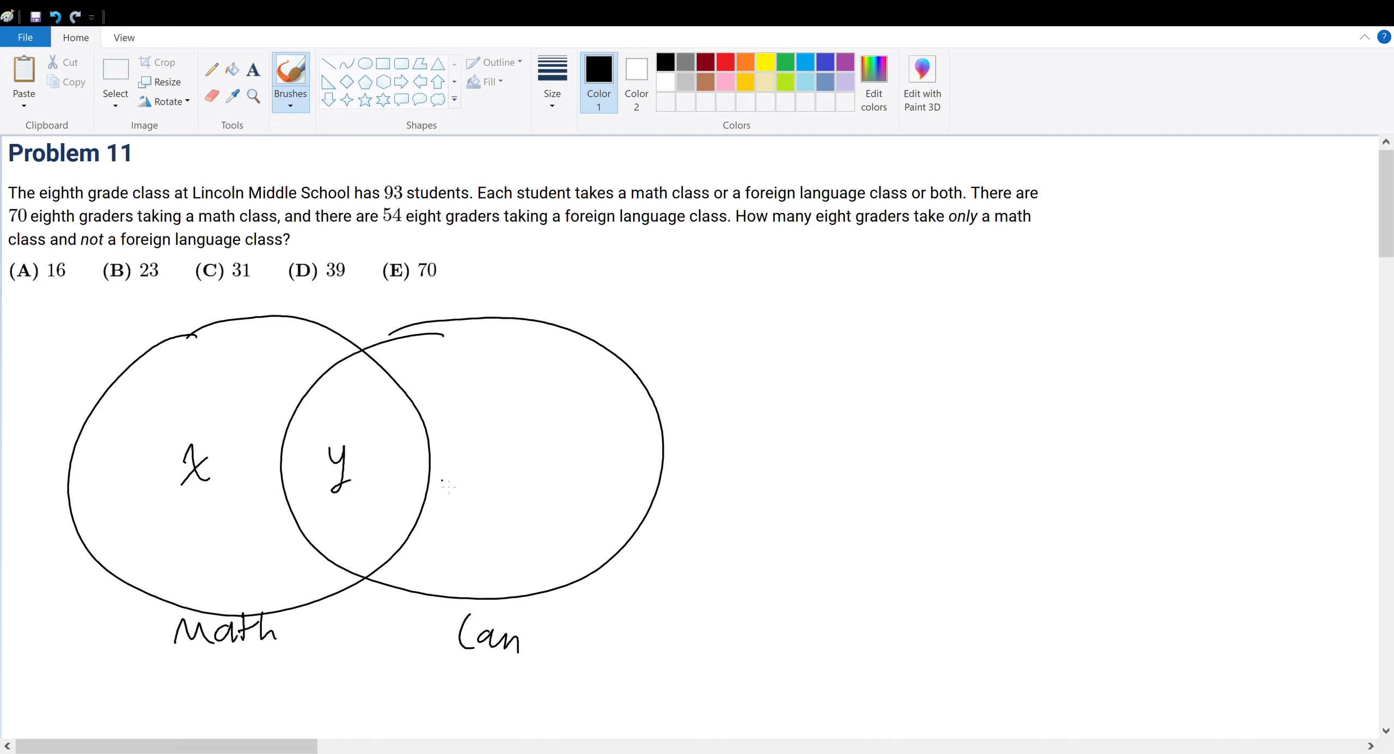
left_click_drag(436, 453, 534, 453)
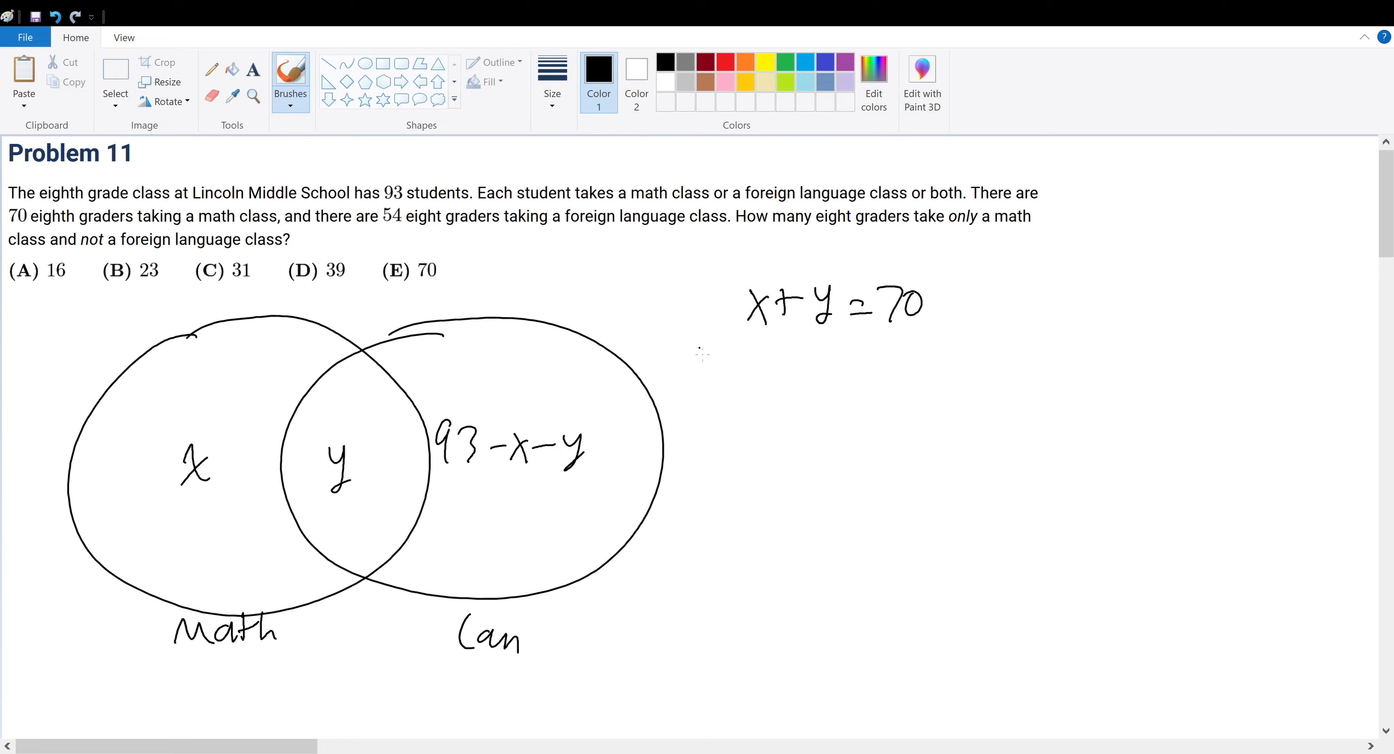
mouse_move(805, 372)
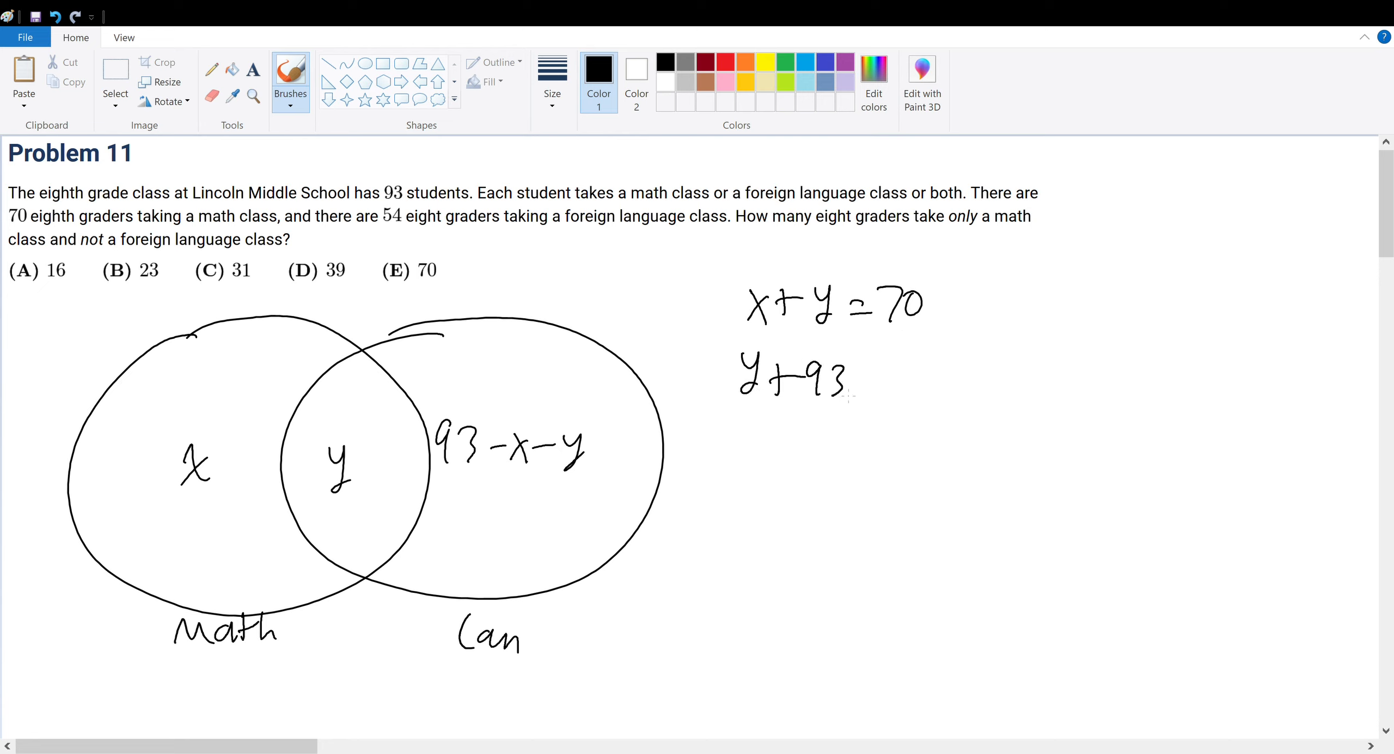
Step: Write 'y+93−x−y=54' below 'x+y=70' and circle the x in the math-only region
left_click_drag(853, 373, 978, 373)
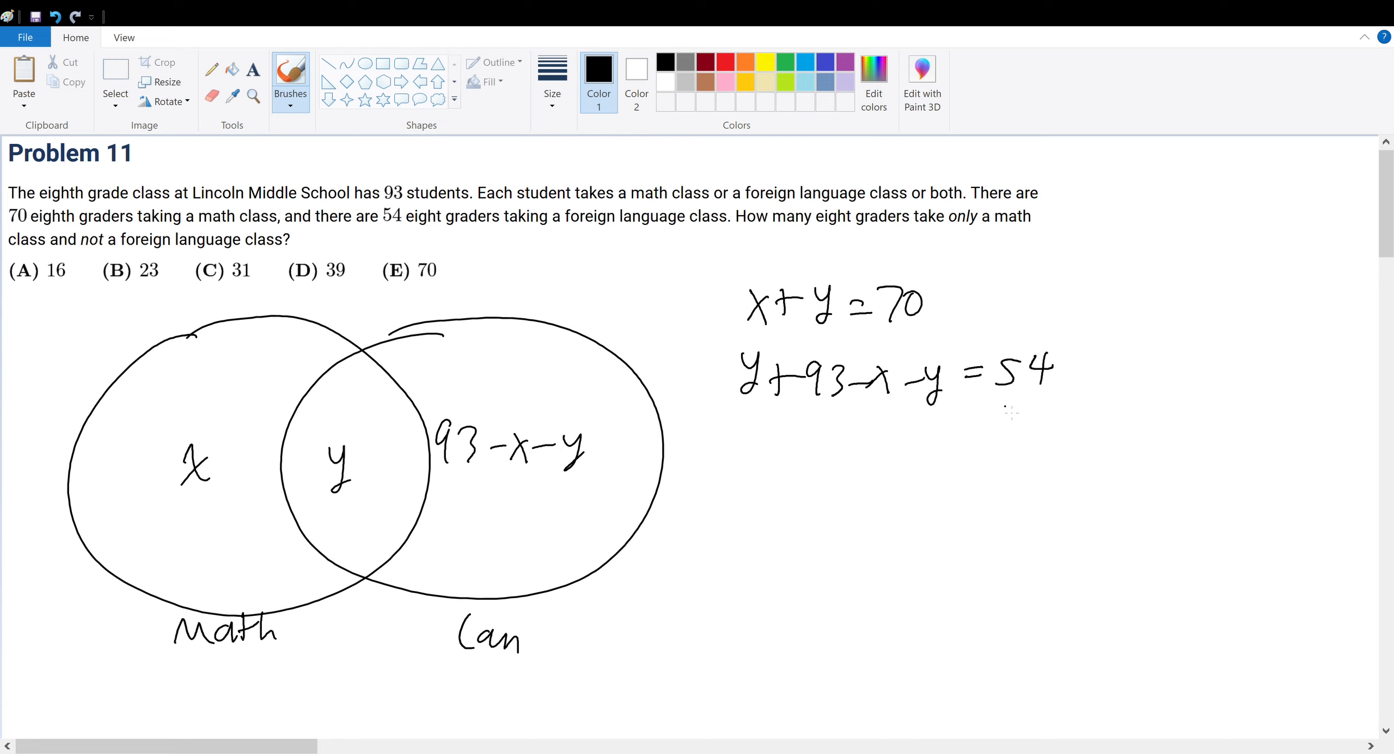
mouse_move(1000, 410)
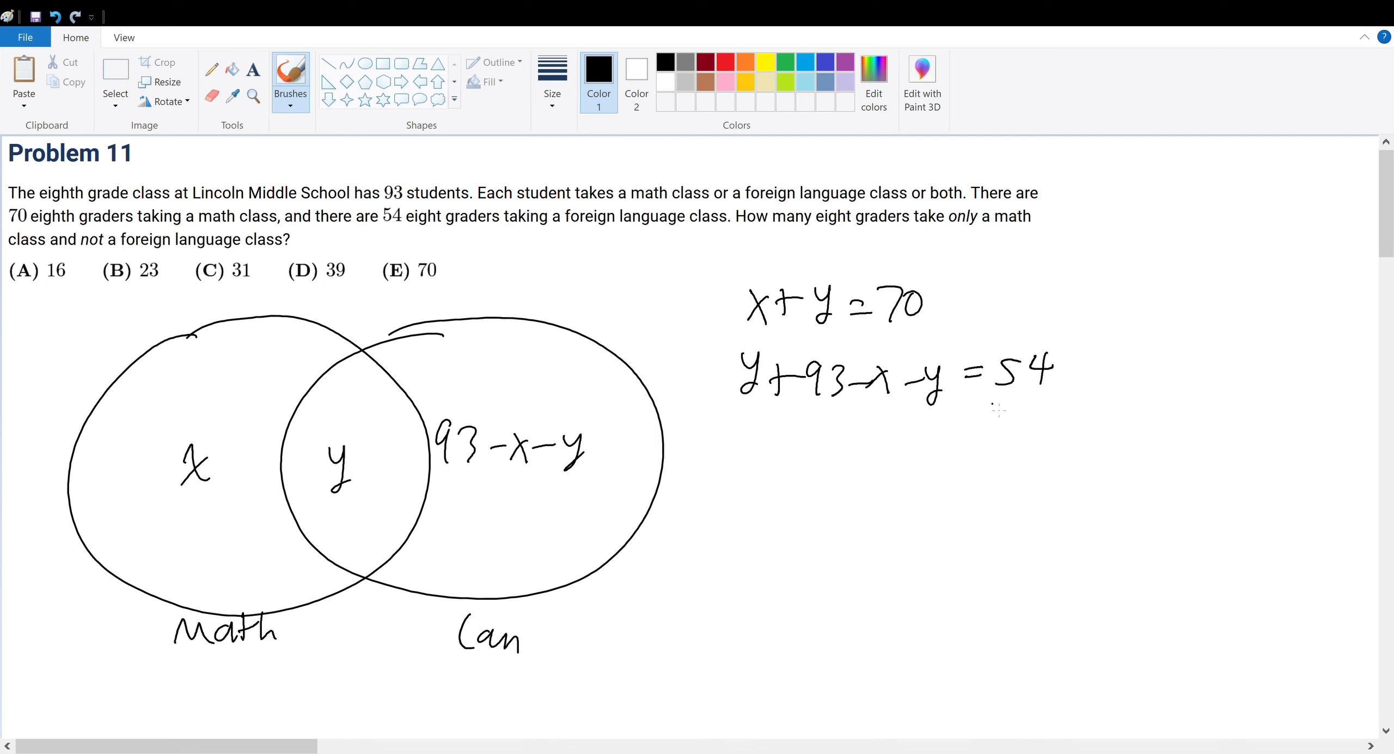
left_click_drag(169, 436, 209, 480)
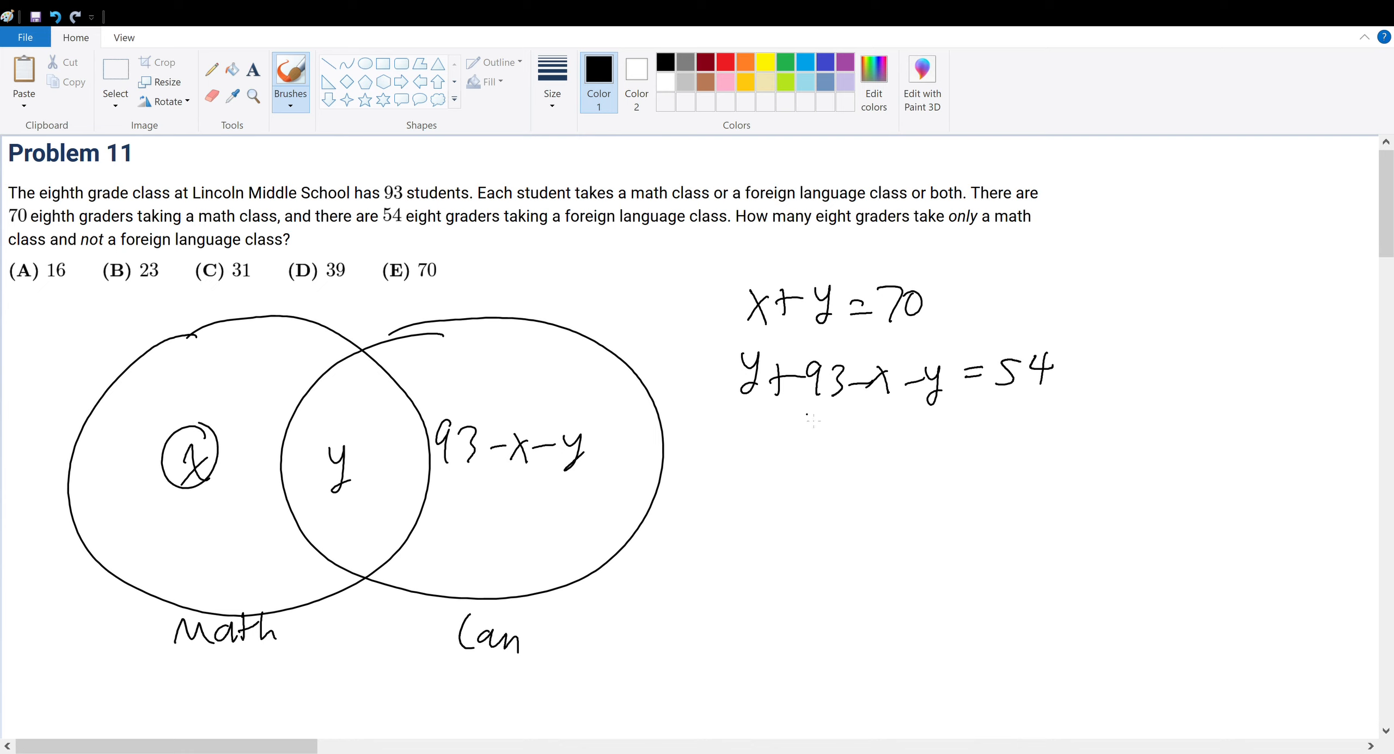
Step: Rule a line under the equations, write '93−x=54' and 'x=39' below, and underline 39
left_click_drag(752, 410, 1087, 412)
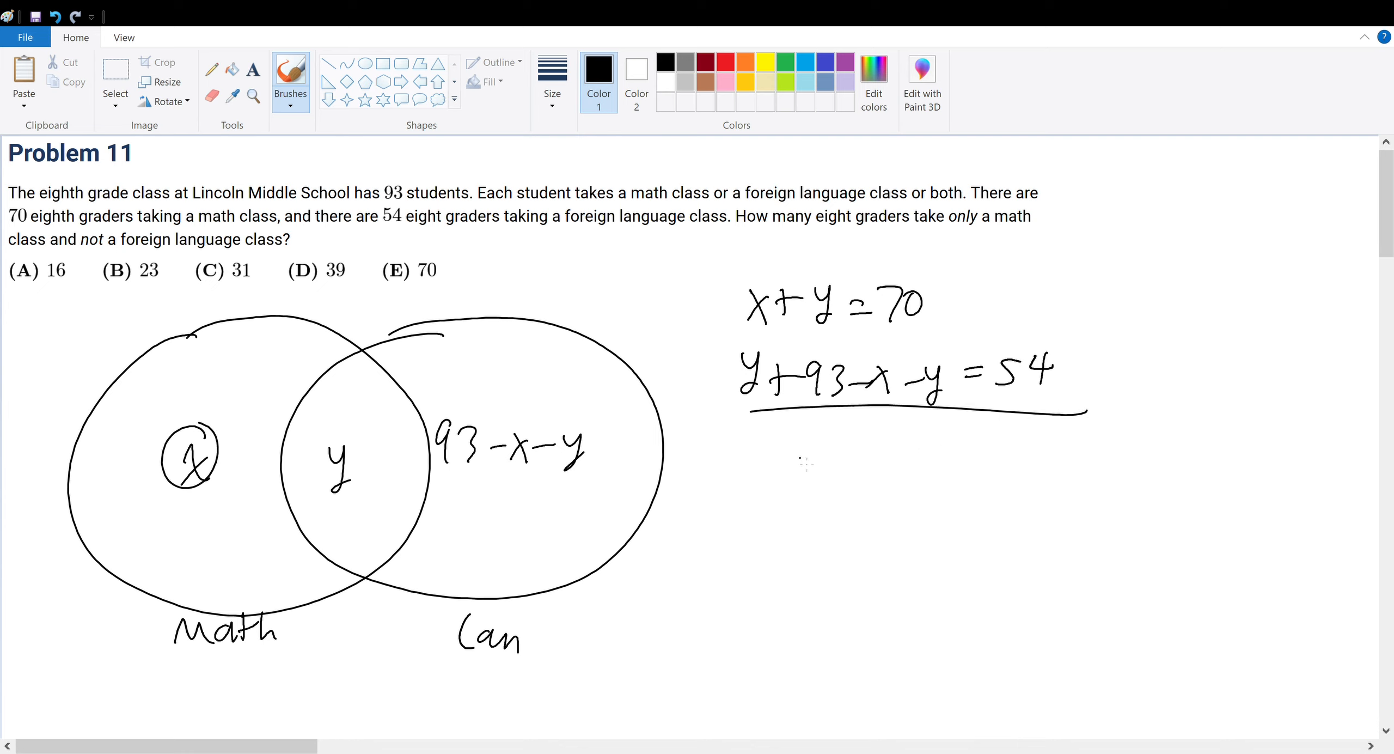
left_click_drag(800, 466, 898, 466)
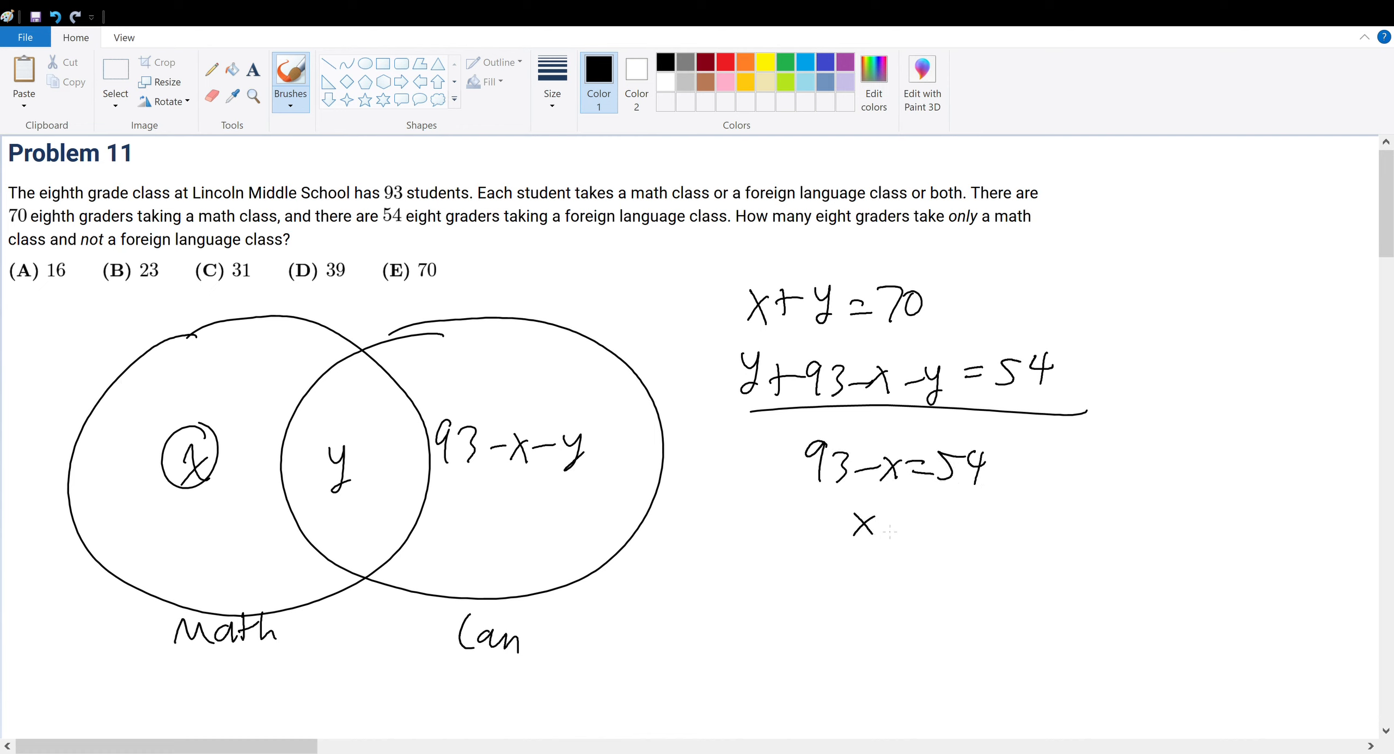
left_click_drag(888, 525, 969, 525)
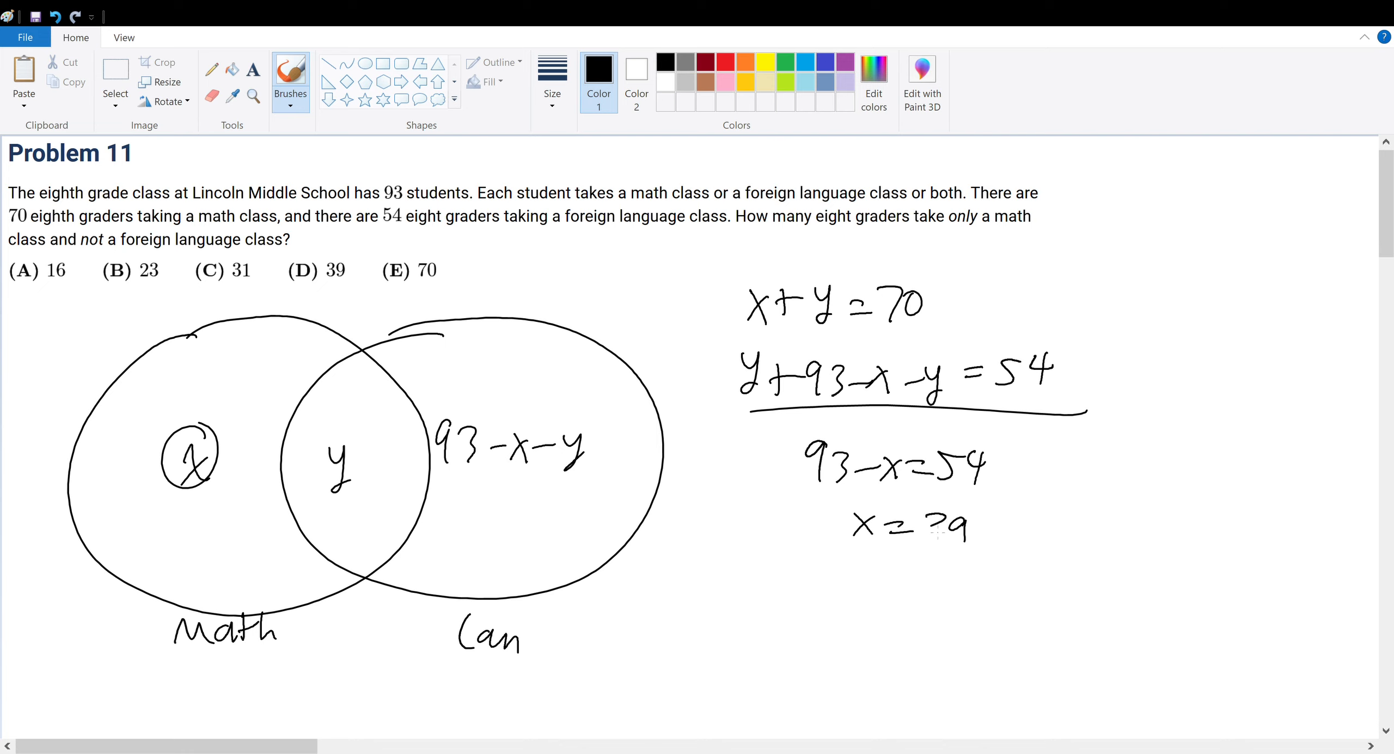
left_click_drag(925, 523, 986, 555)
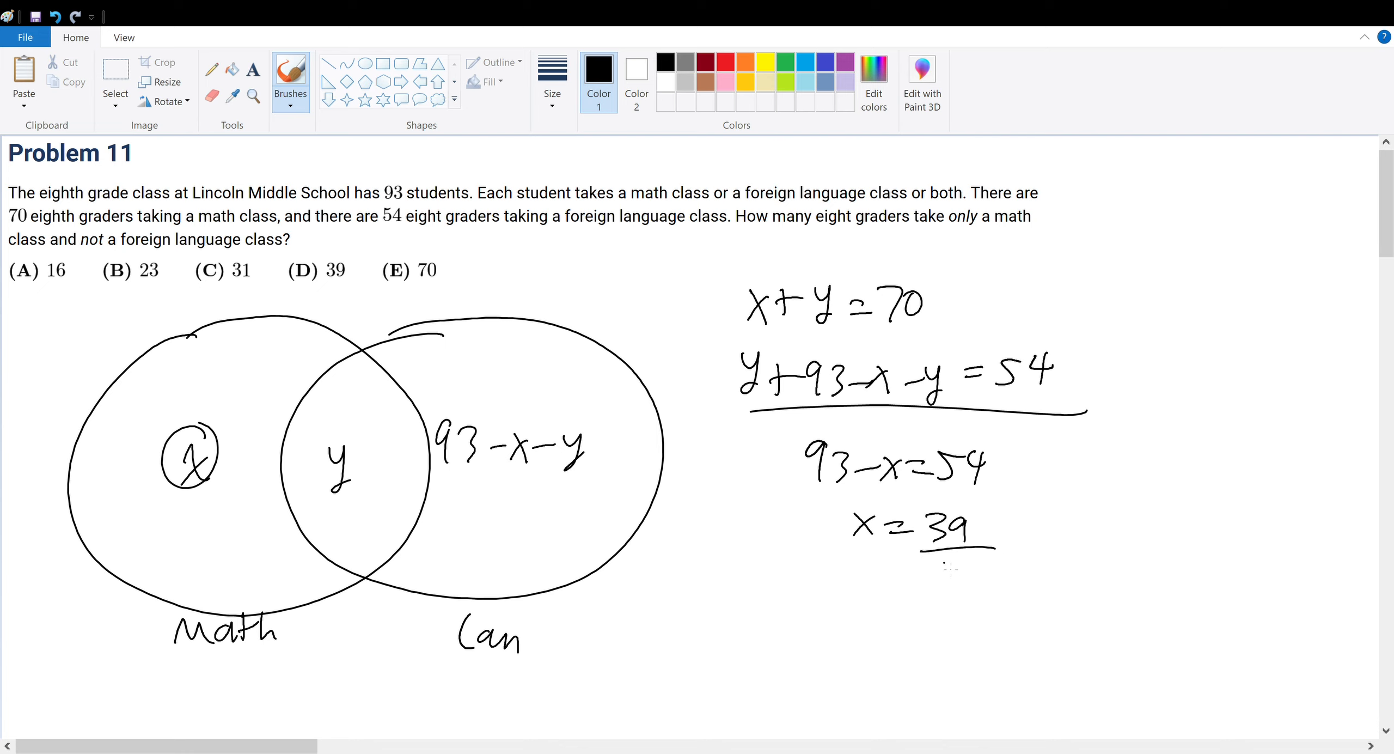